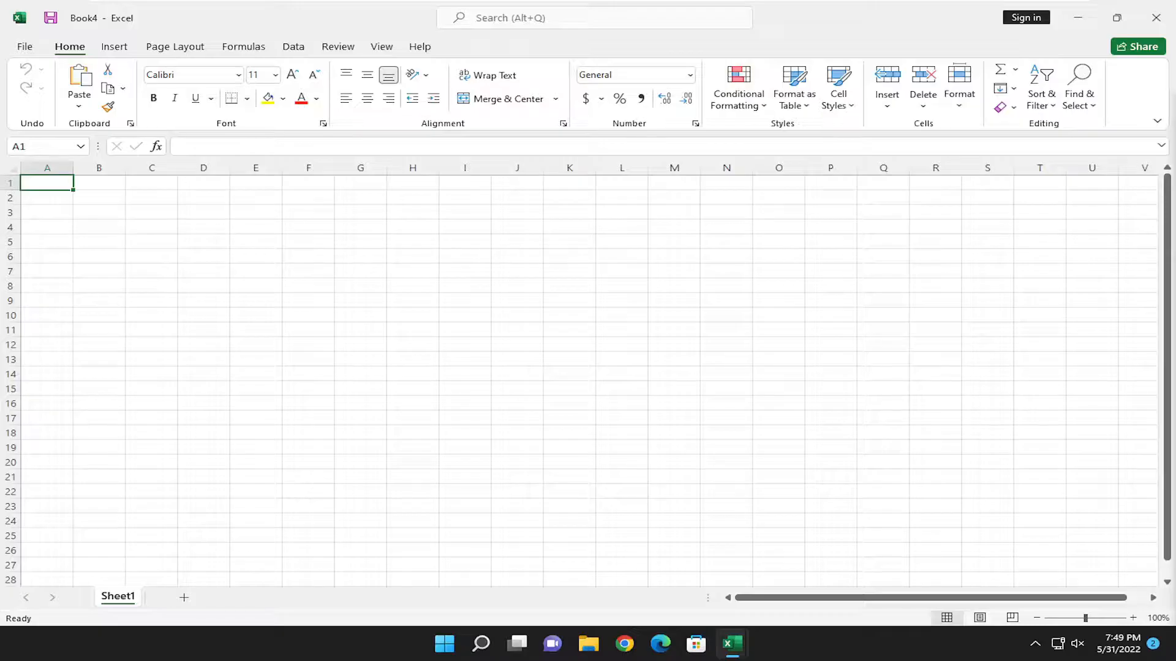
mouse_move(382, 399)
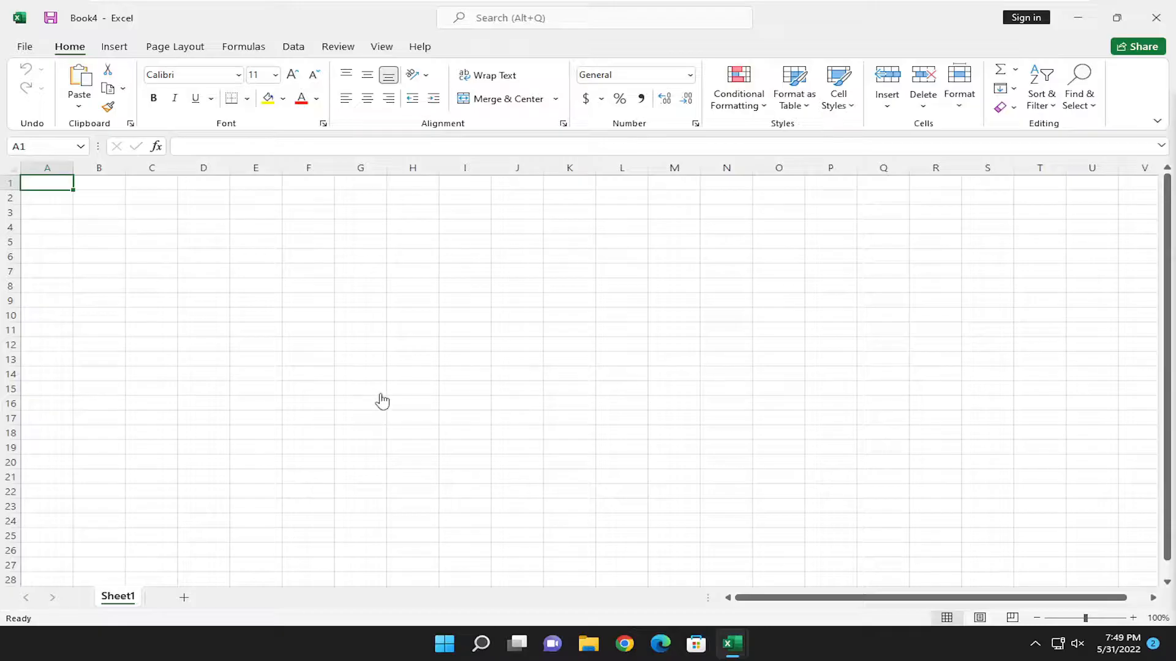
mouse_move(53, 82)
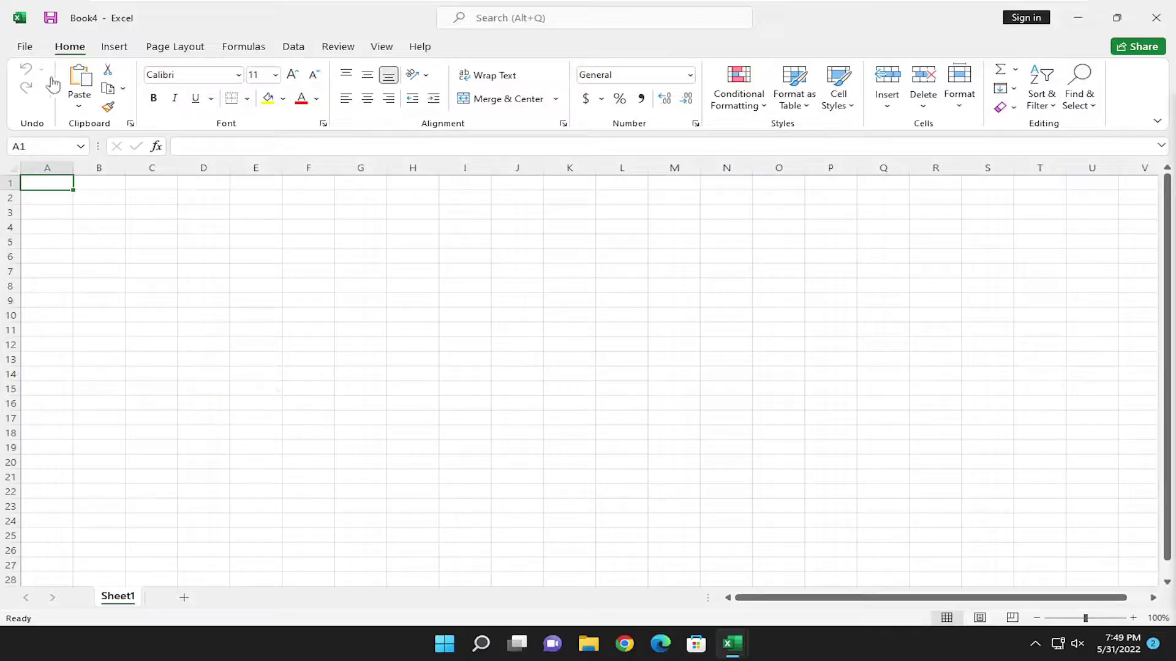
Go to the File backstage view from the blank workbook.
left_click(24, 47)
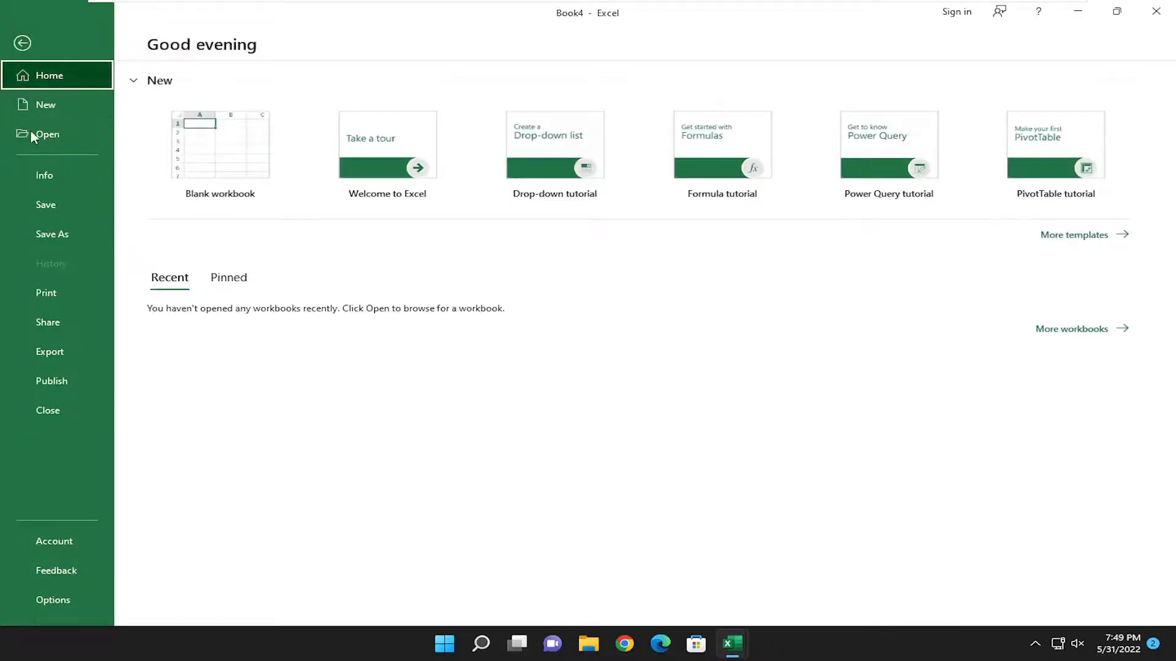
left_click(48, 135)
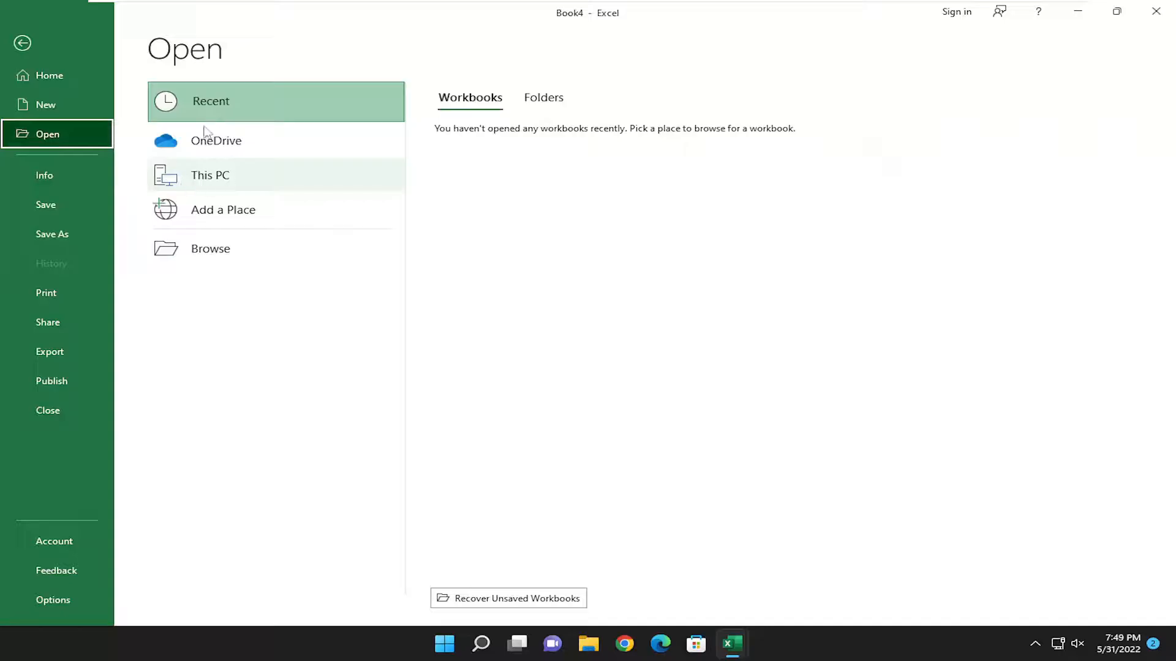
mouse_move(612, 176)
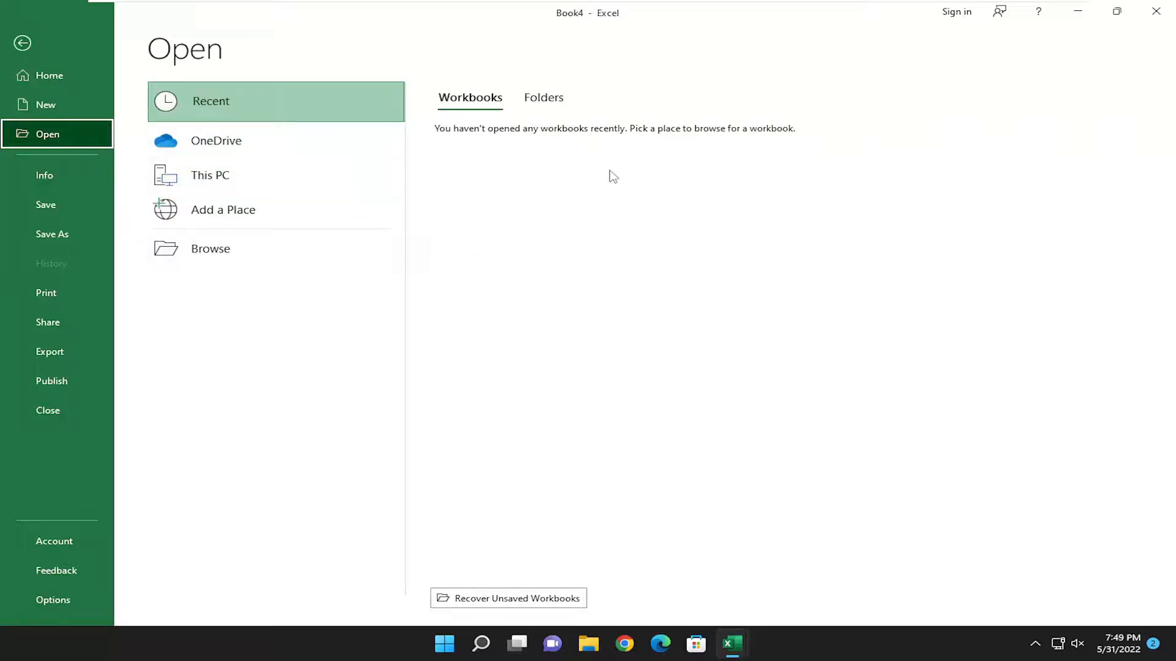
mouse_move(49, 95)
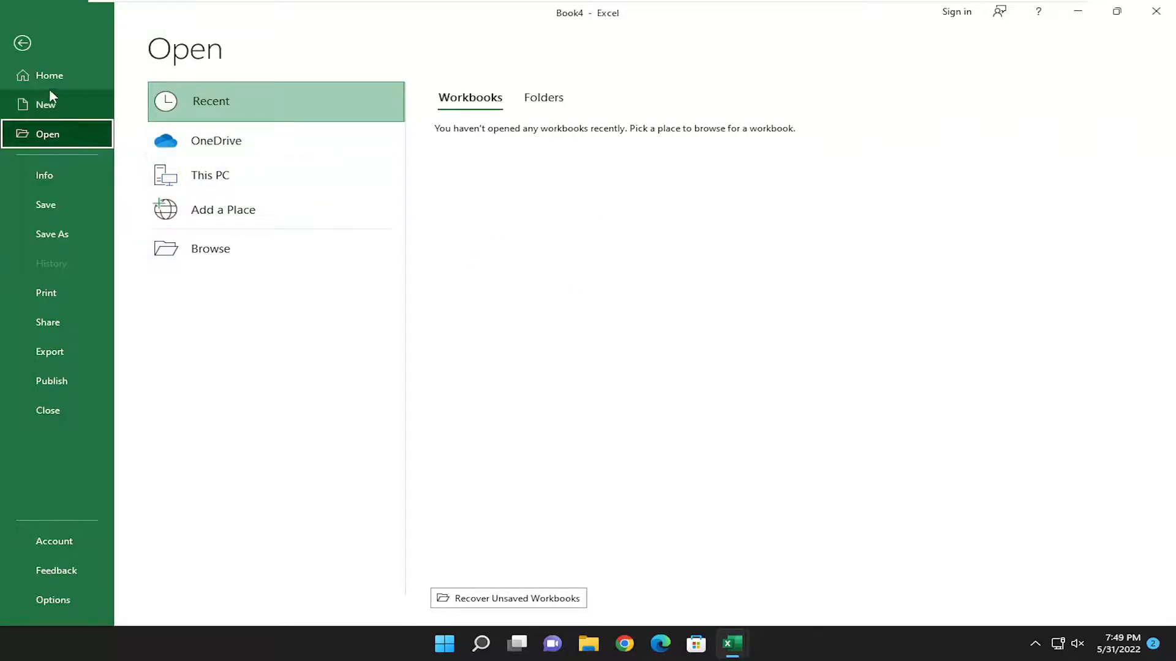
left_click(49, 75)
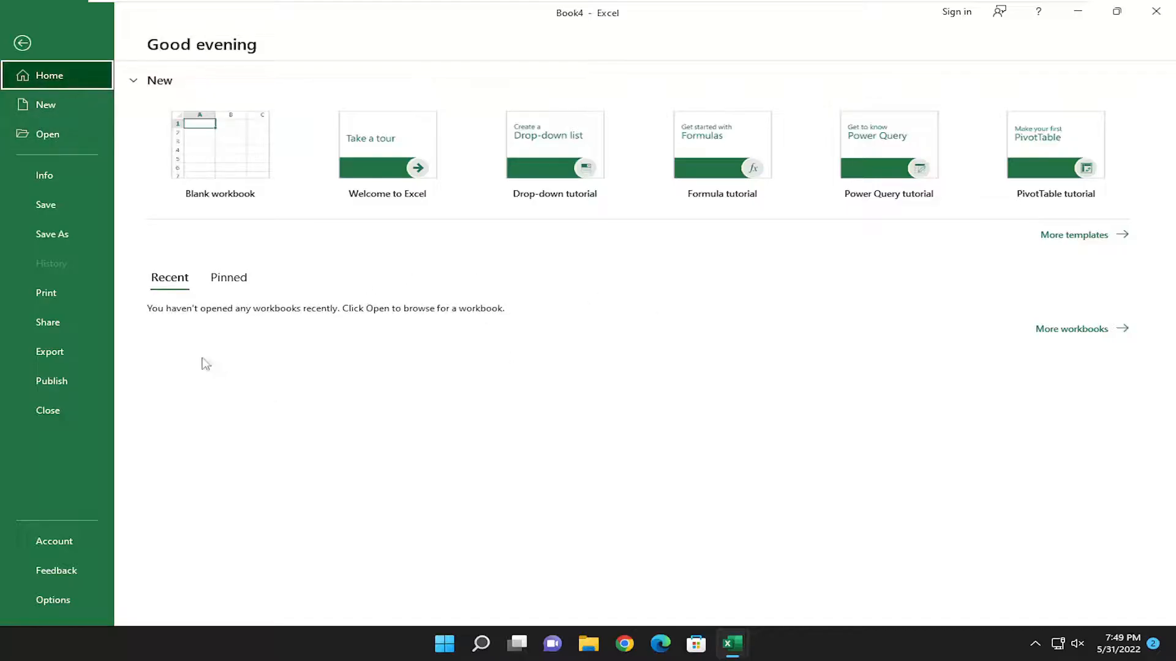
mouse_move(238, 448)
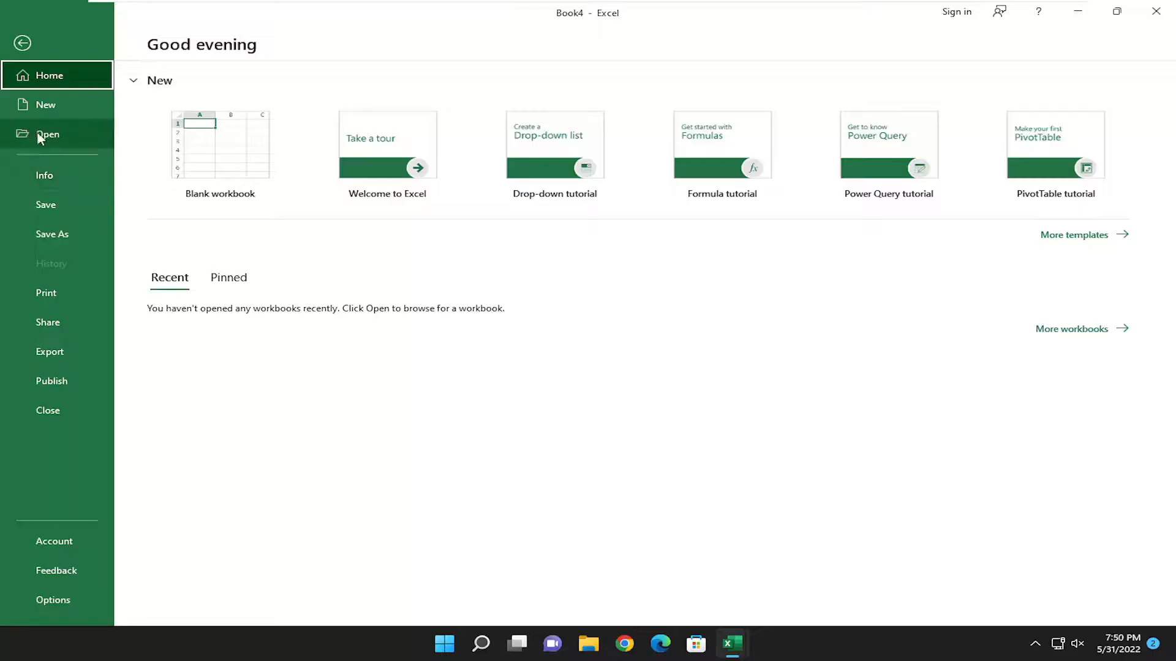
Bring up the Open dialog via Open > Browse, landing in the Documents folder.
left_click(48, 134)
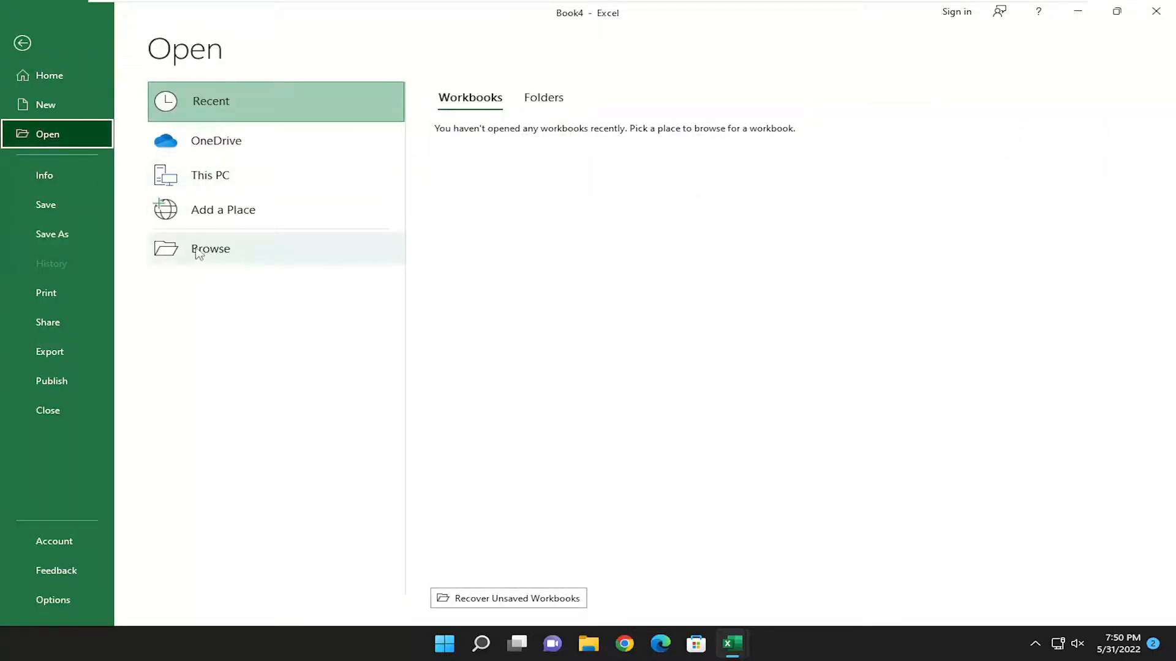
left_click(210, 248)
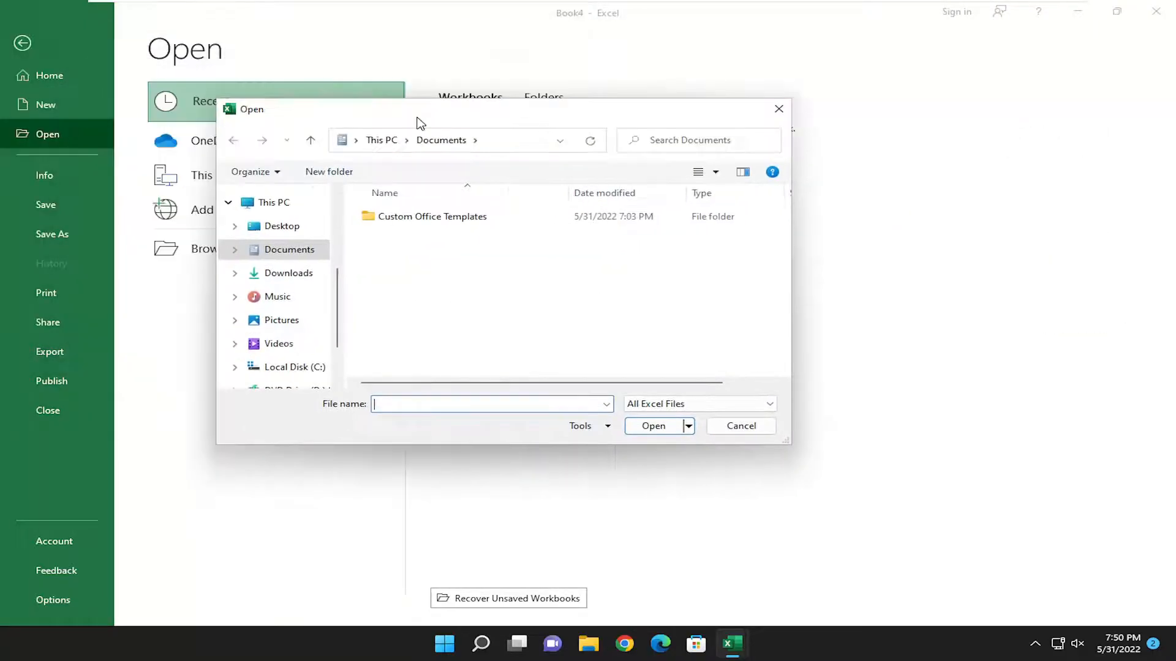
mouse_move(282, 227)
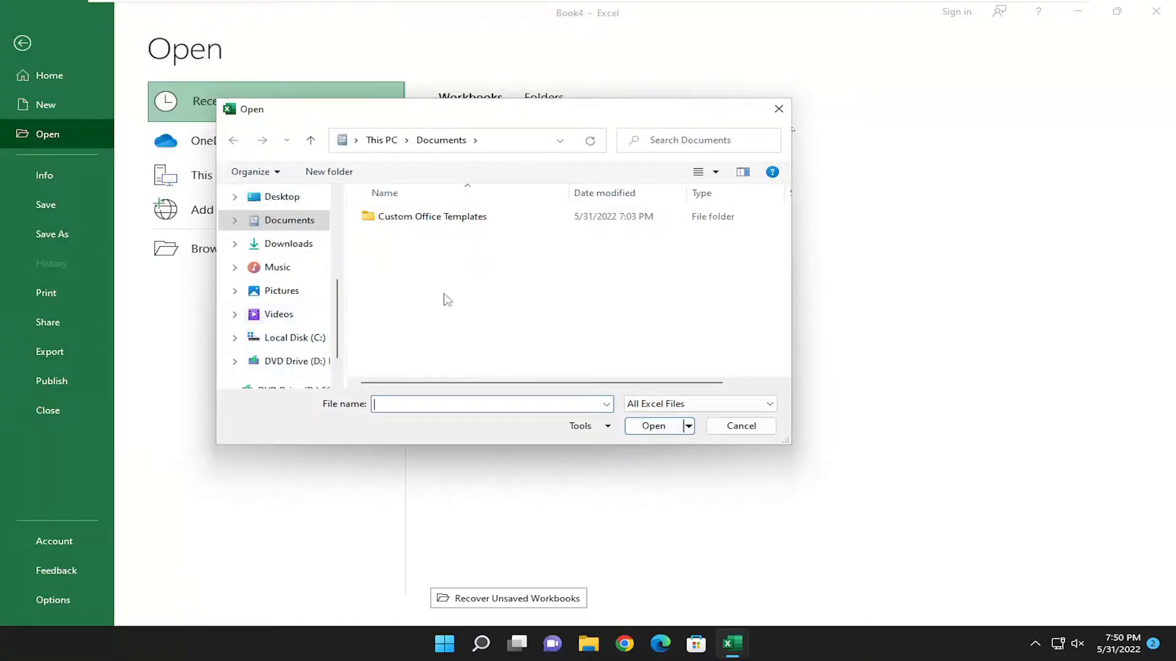
mouse_move(480, 322)
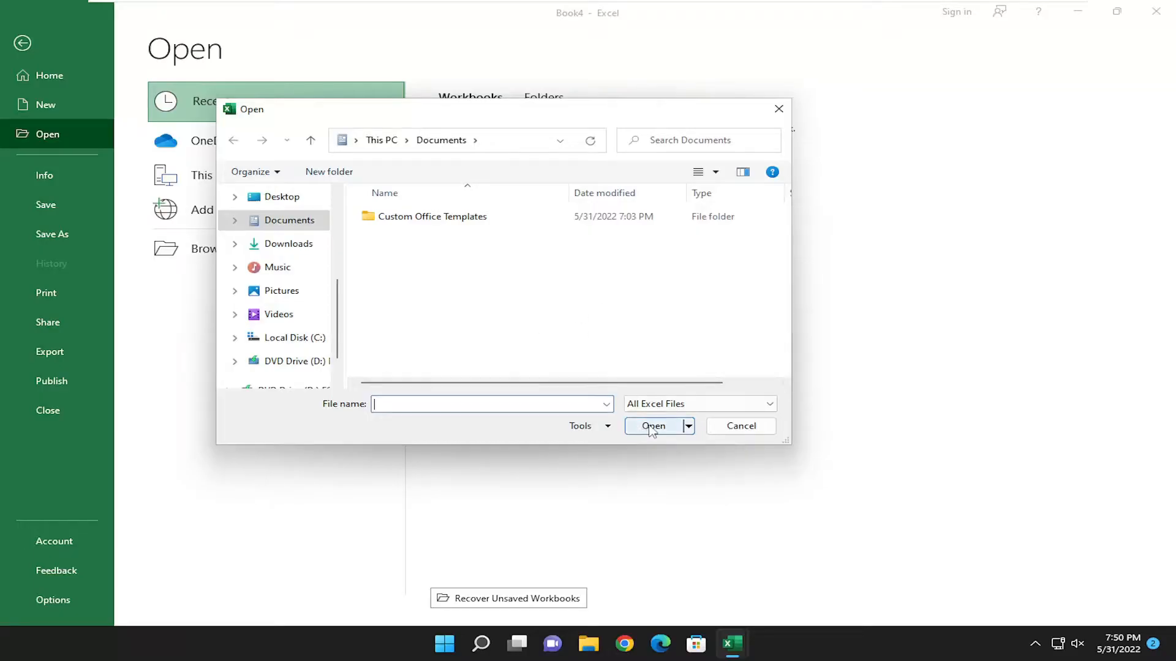
mouse_move(741, 426)
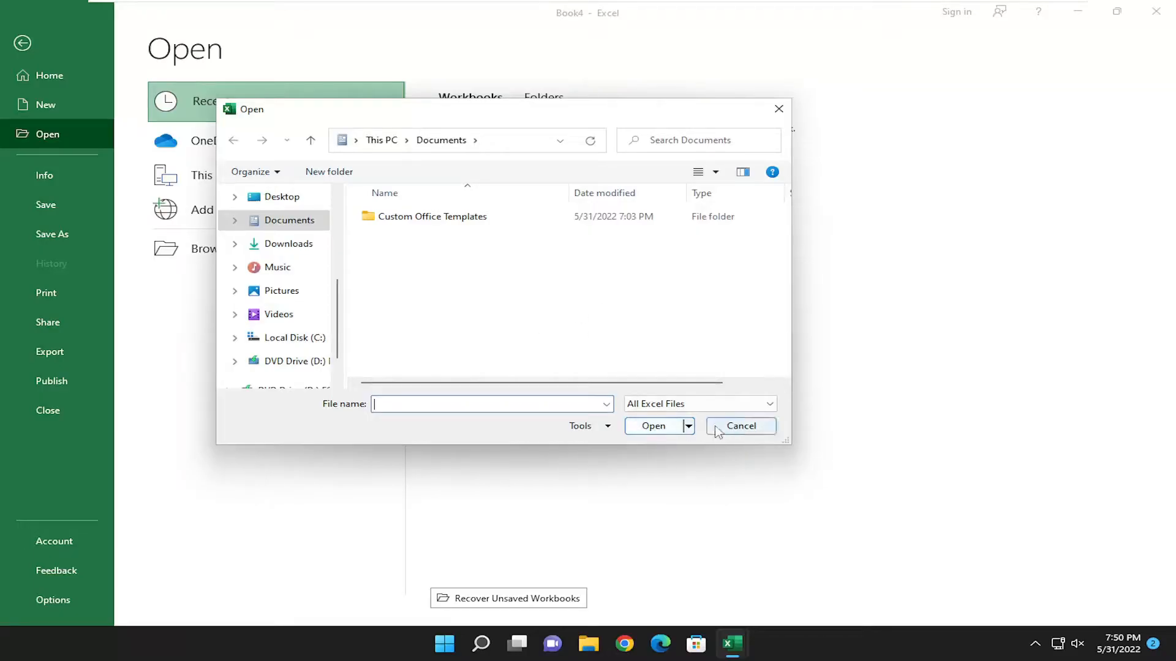
Cancel the Open dialog and return to the blank Book4 worksheet.
left_click(740, 426)
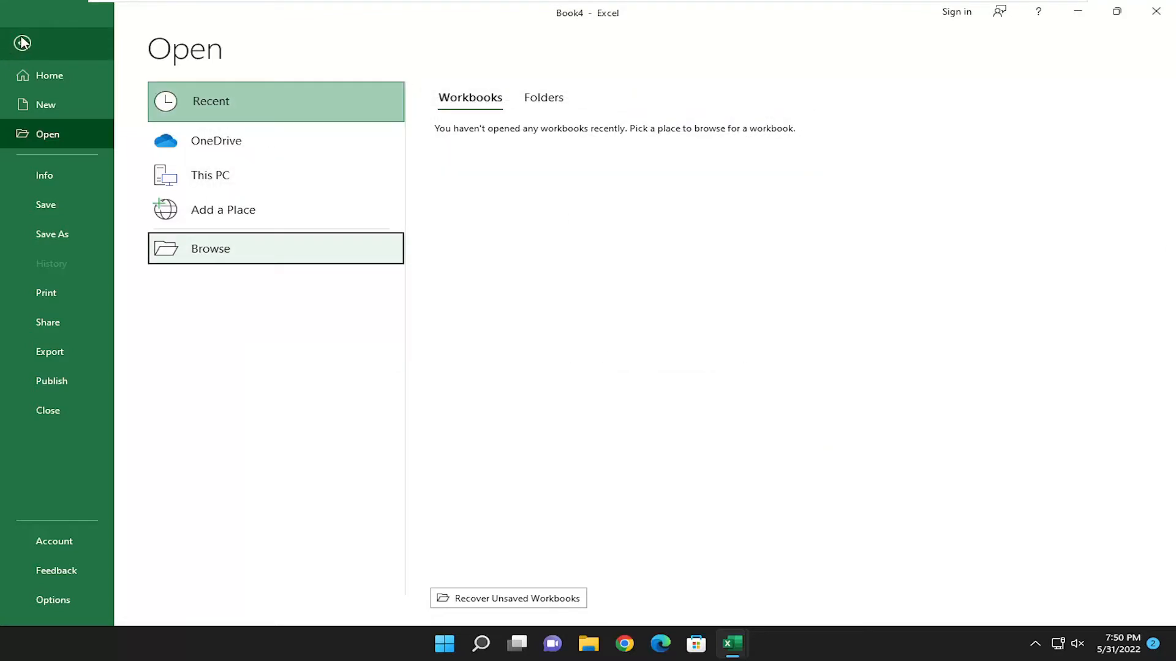
left_click(21, 43)
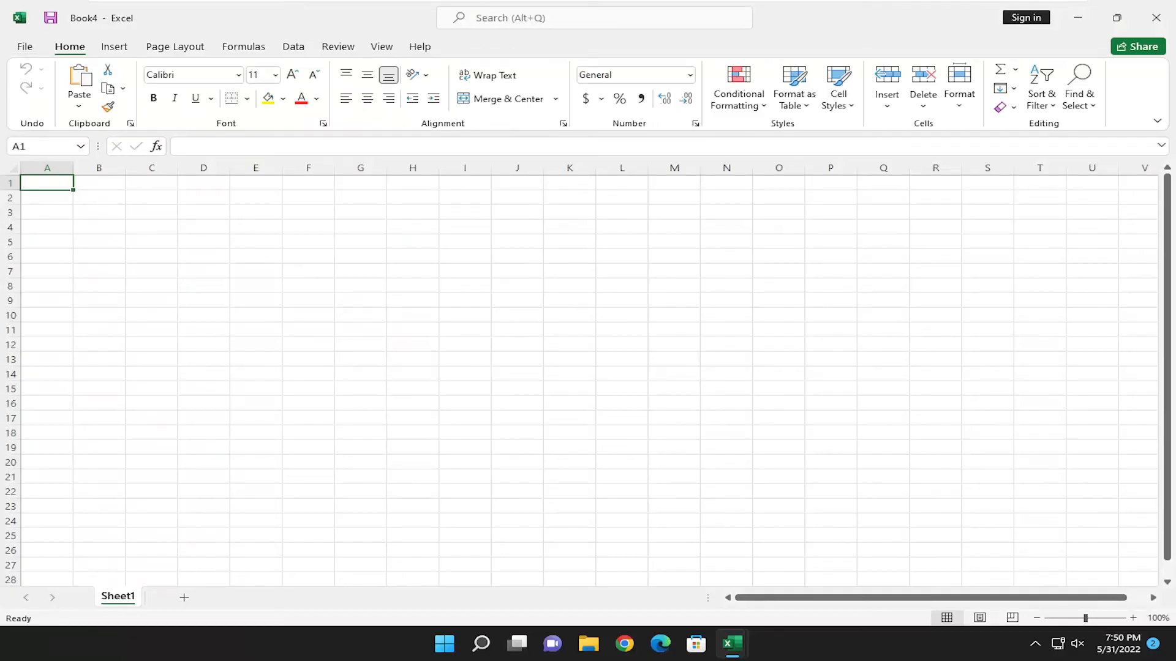